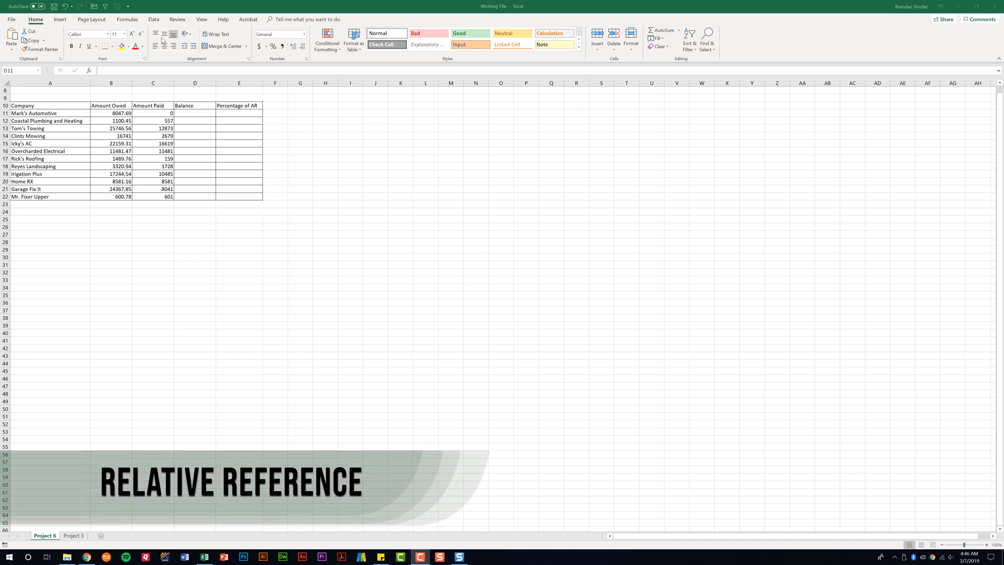
- Enter =B11-C11 in D11 for Mark's Automotive balance, giving 8048
{"action": "left_click", "coordinate": [195, 113]}
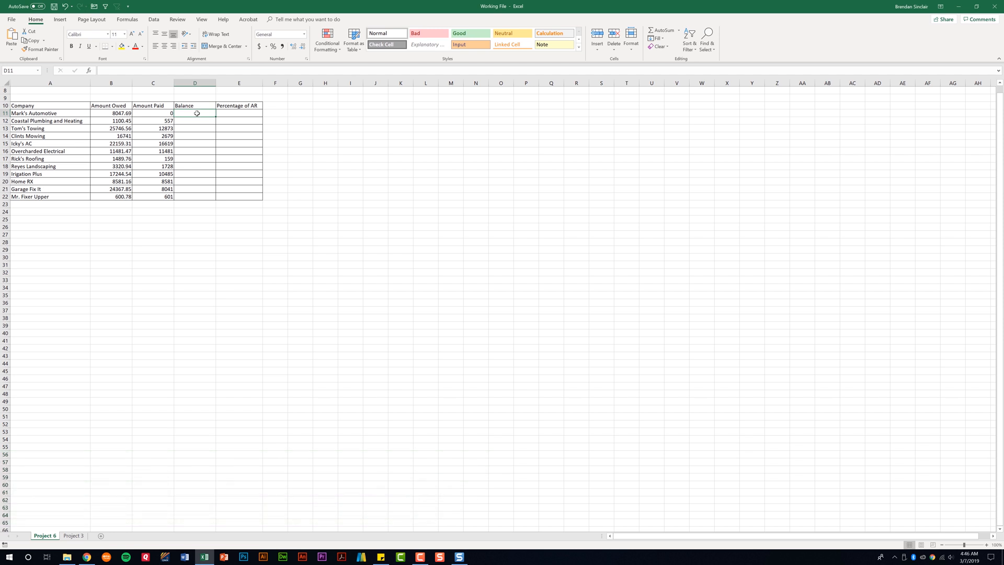
{"action": "mouse_move", "coordinate": [114, 113]}
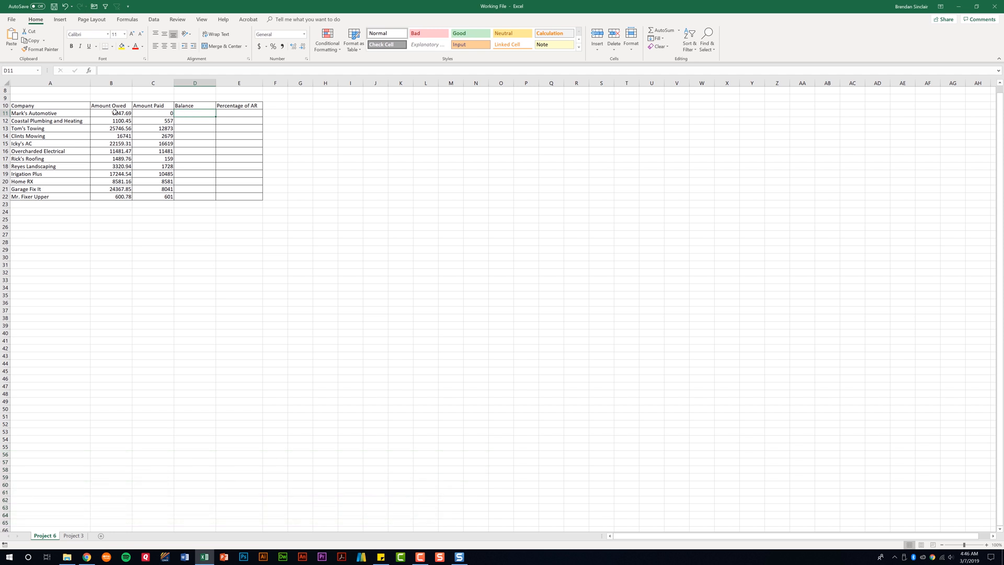
{"action": "type", "text": "8047.69"}
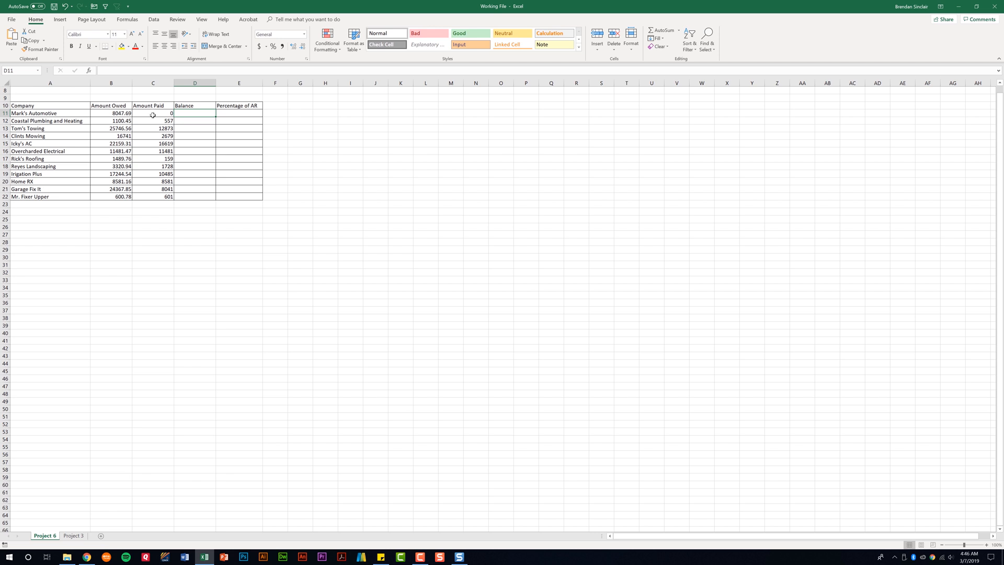
{"action": "mouse_move", "coordinate": [174, 128]}
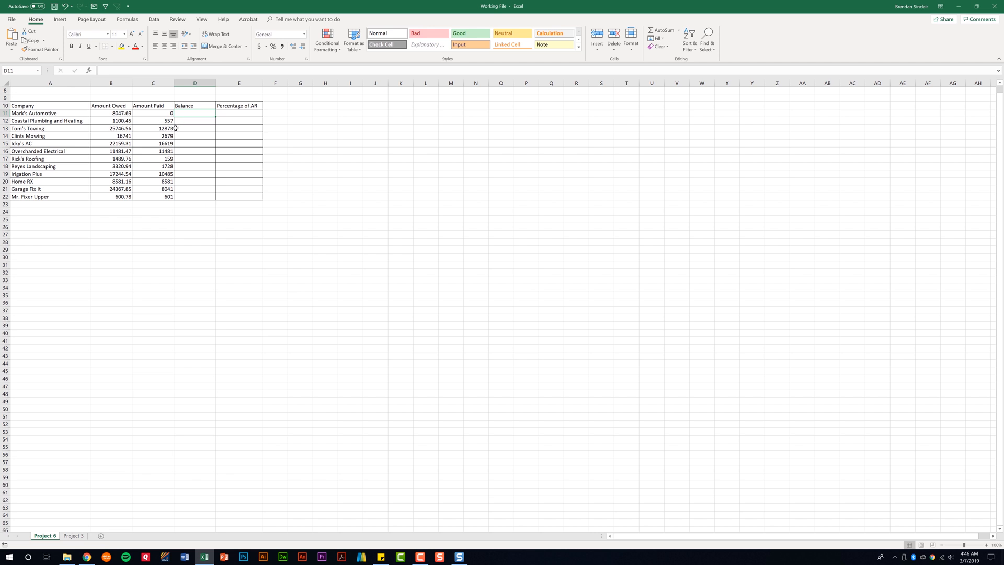
{"action": "type", "text": "="}
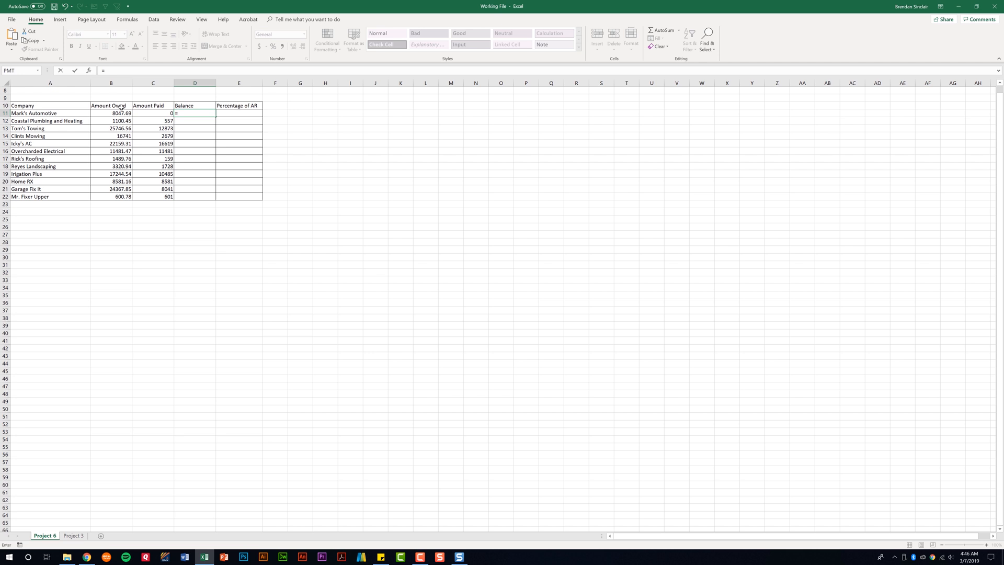
{"action": "left_click", "coordinate": [111, 113]}
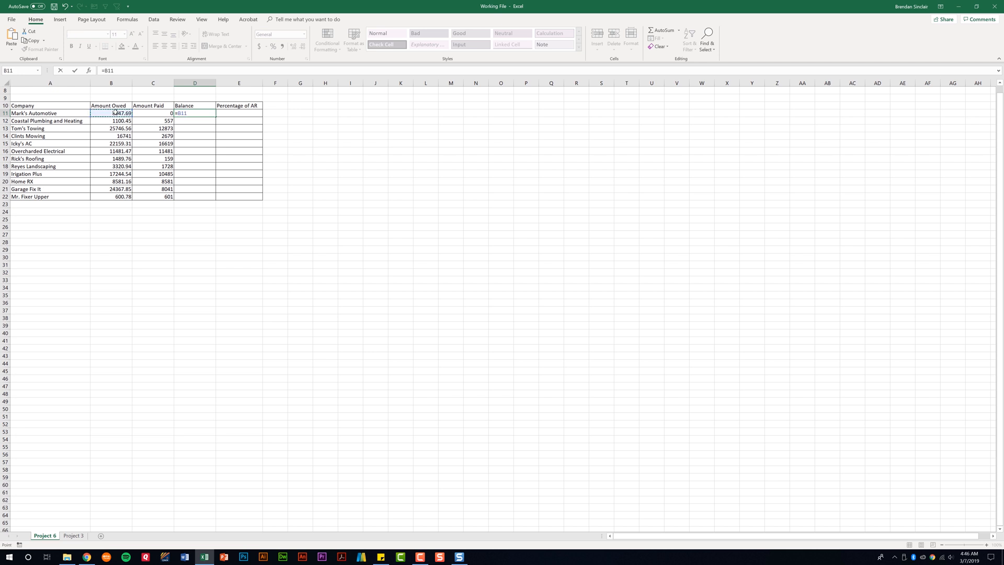
{"action": "type", "text": "-"}
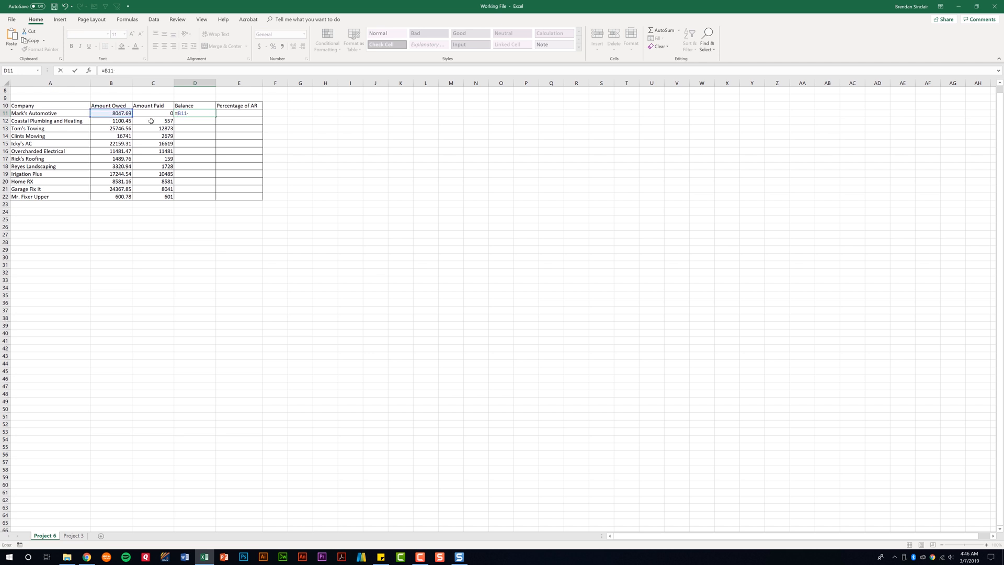
{"action": "left_click", "coordinate": [152, 113]}
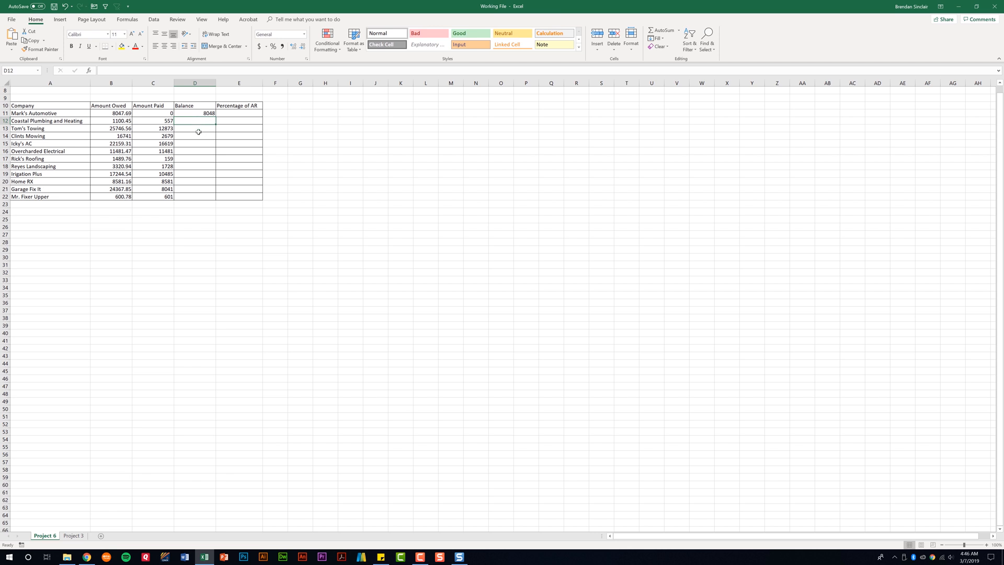
- Copy the D11 balance formula down through D22 and check D12, D16 and D19
{"action": "left_click", "coordinate": [195, 113]}
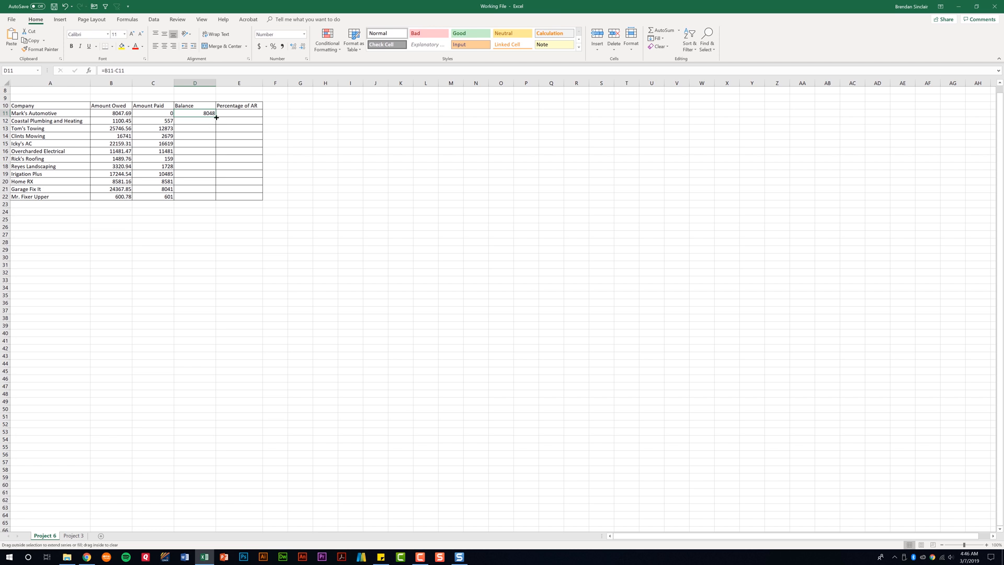
{"action": "left_click_drag", "start_coordinate": [216, 118], "coordinate": [209, 198]}
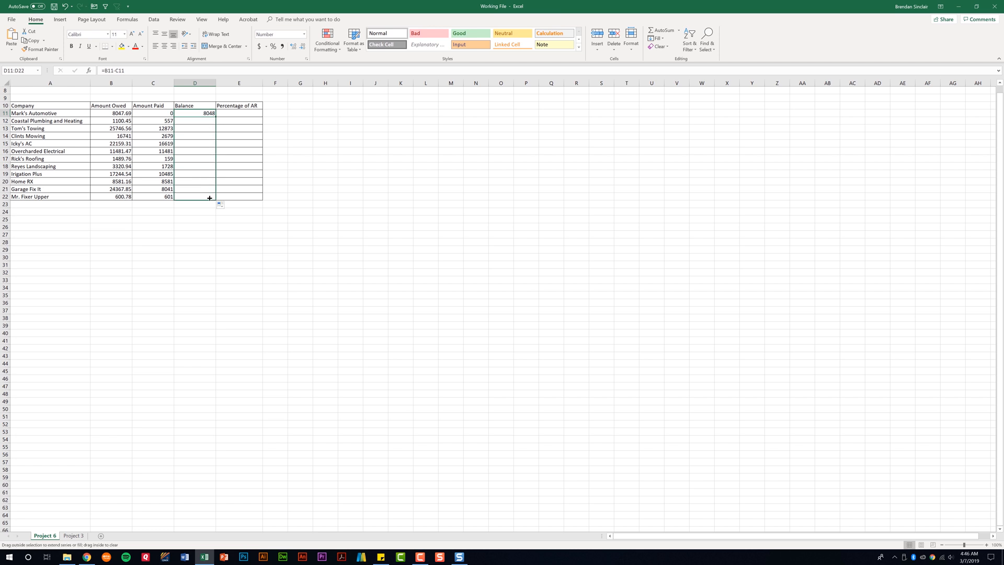
{"action": "left_click_drag", "start_coordinate": [194, 113], "coordinate": [195, 197]}
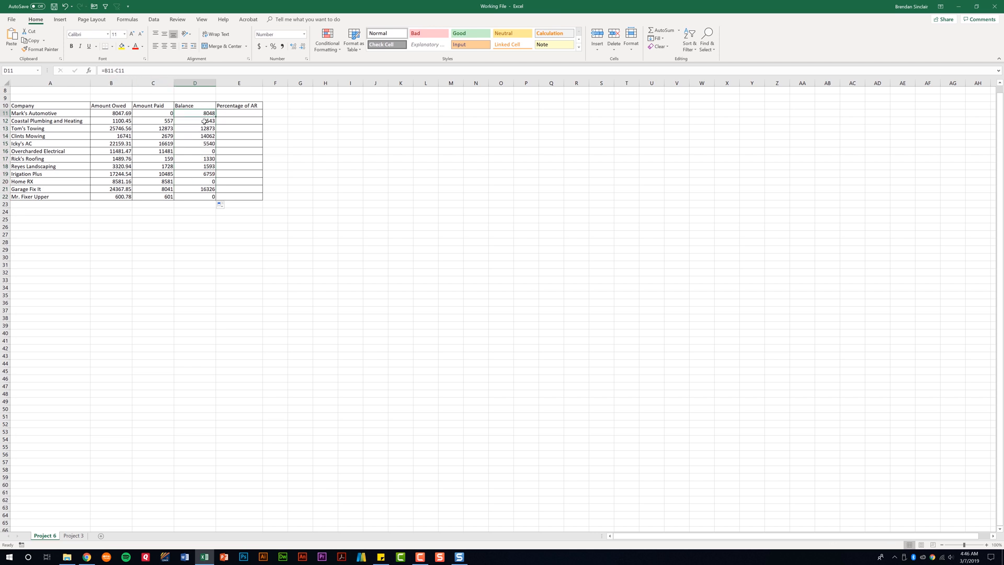
{"action": "left_click", "coordinate": [195, 121]}
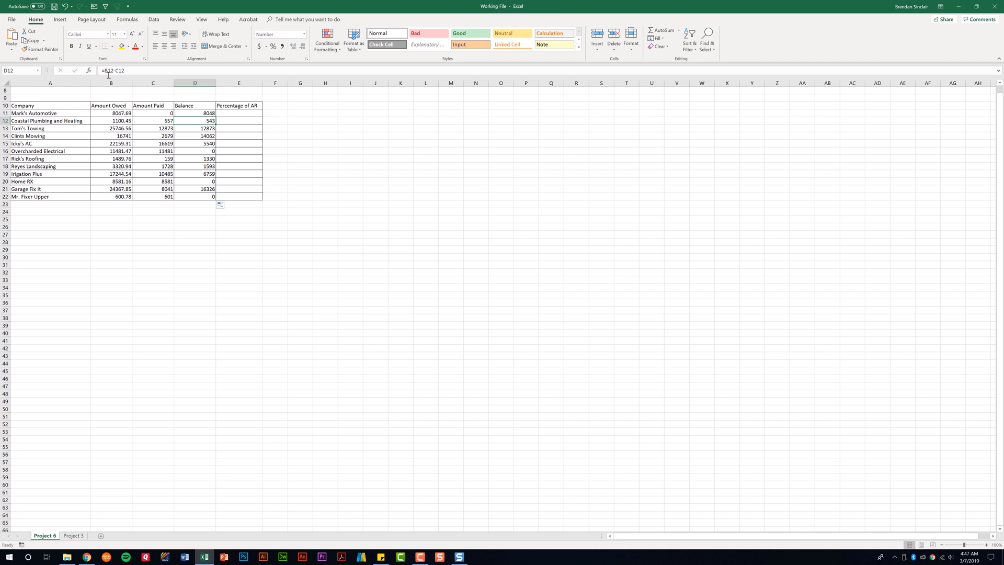
{"action": "mouse_move", "coordinate": [121, 77]}
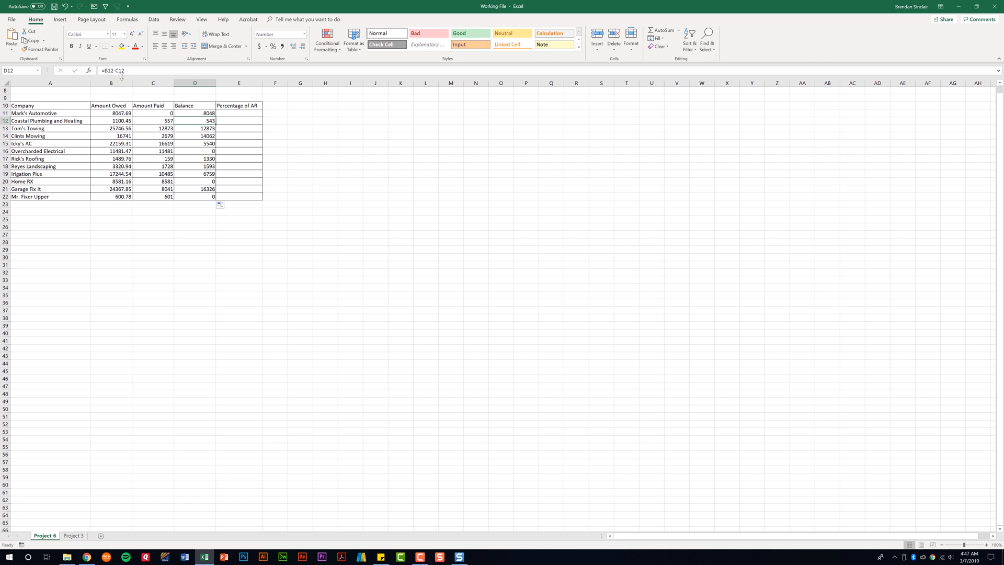
{"action": "left_click", "coordinate": [195, 150]}
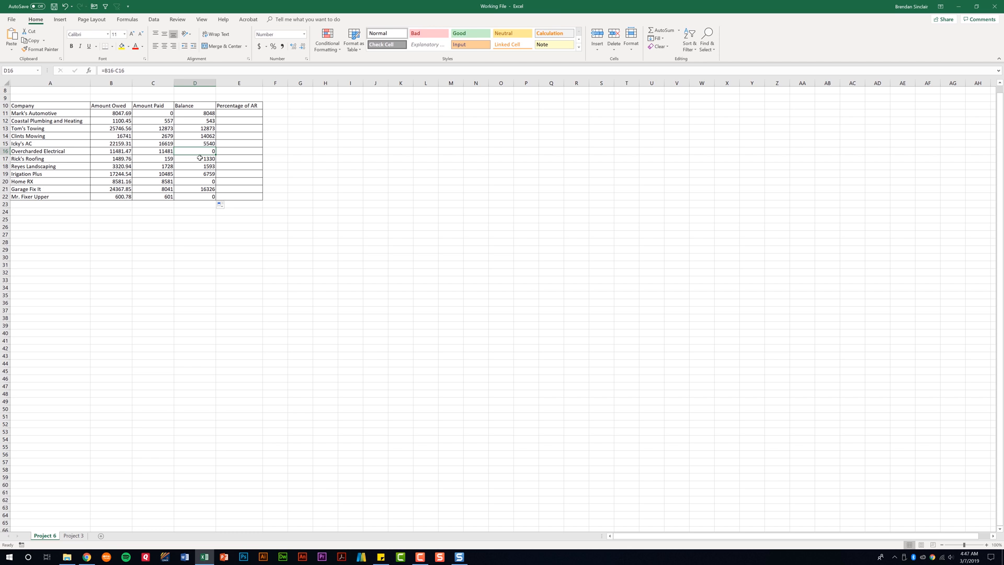
{"action": "left_click", "coordinate": [195, 174]}
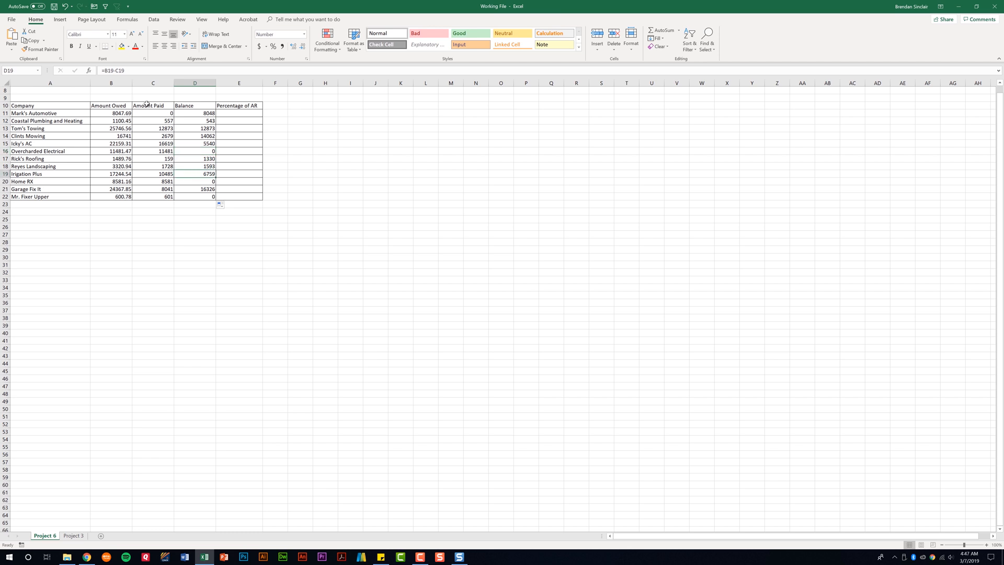
{"action": "mouse_move", "coordinate": [200, 174]}
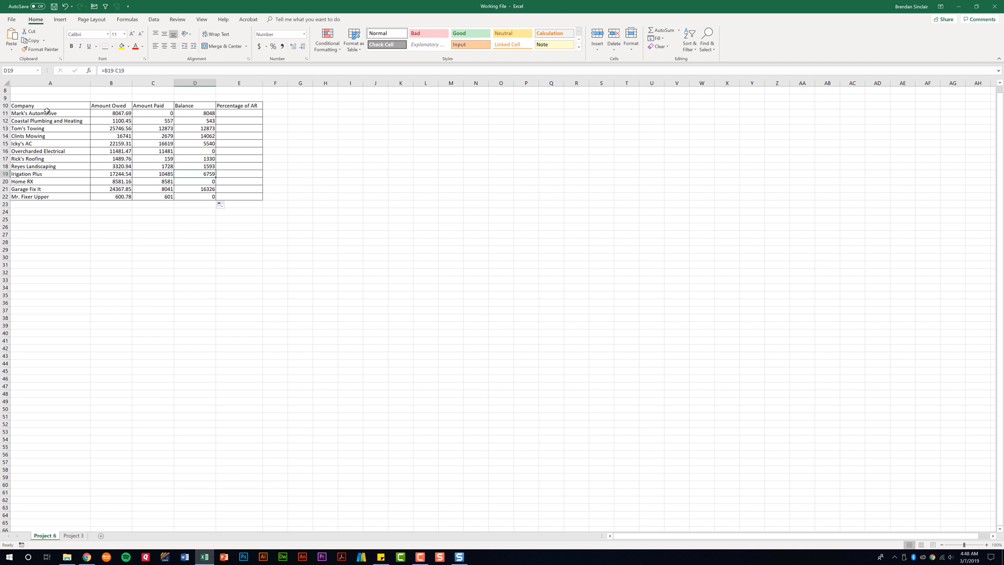
{"action": "mouse_move", "coordinate": [44, 147]}
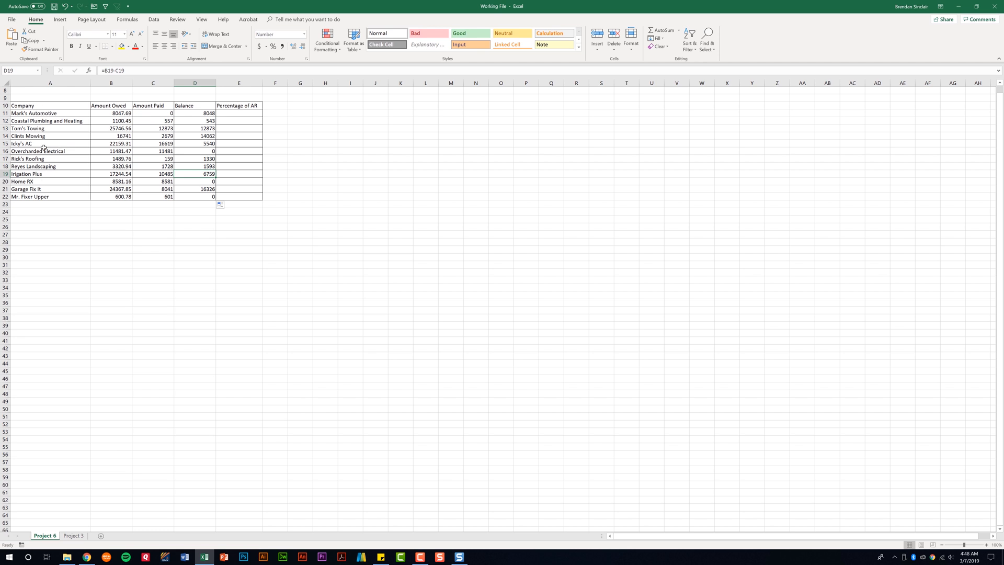
- AutoSum the balances D11:D22 into D23, totalling 67076
{"action": "left_click", "coordinate": [195, 204]}
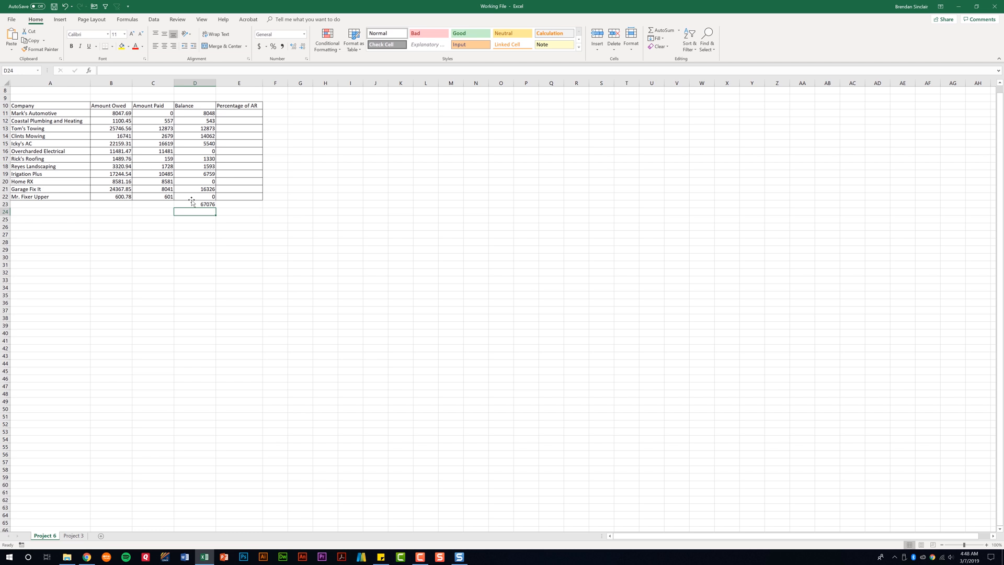
{"action": "mouse_move", "coordinate": [233, 198]}
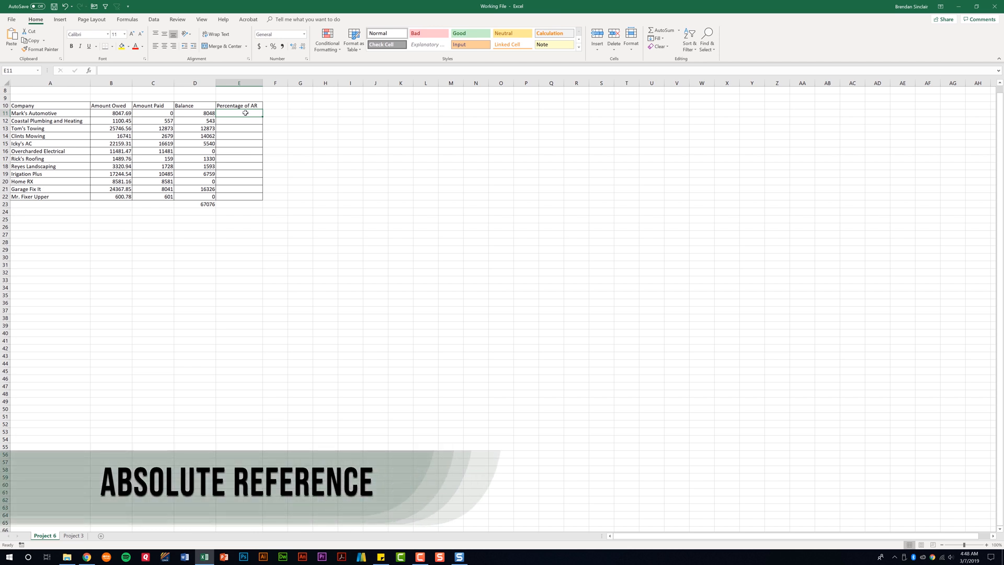
- Enter =D11/D23 in E11, giving 0.1199 for Mark's Automotive
{"action": "type", "text": "=D11"}
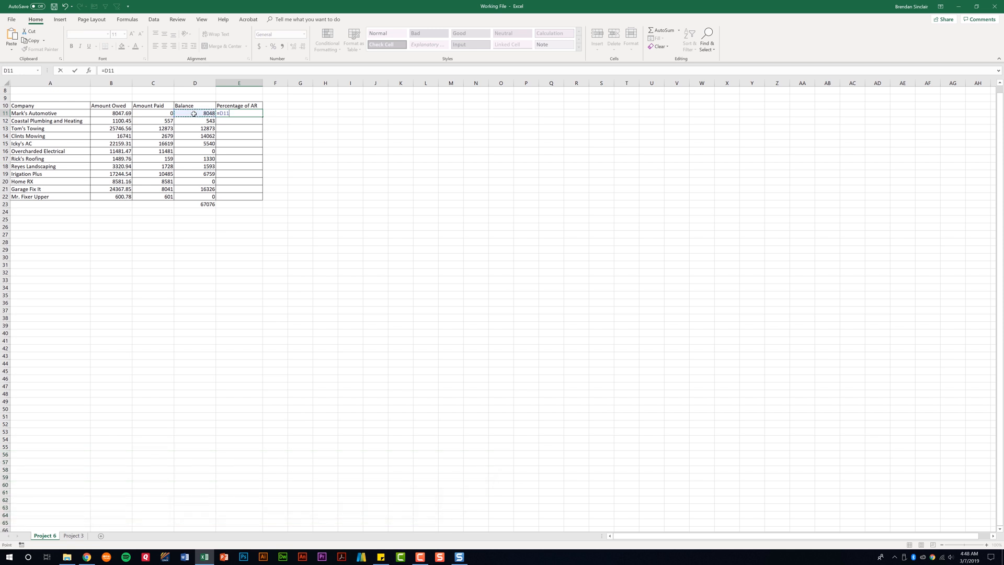
{"action": "type", "text": "/"}
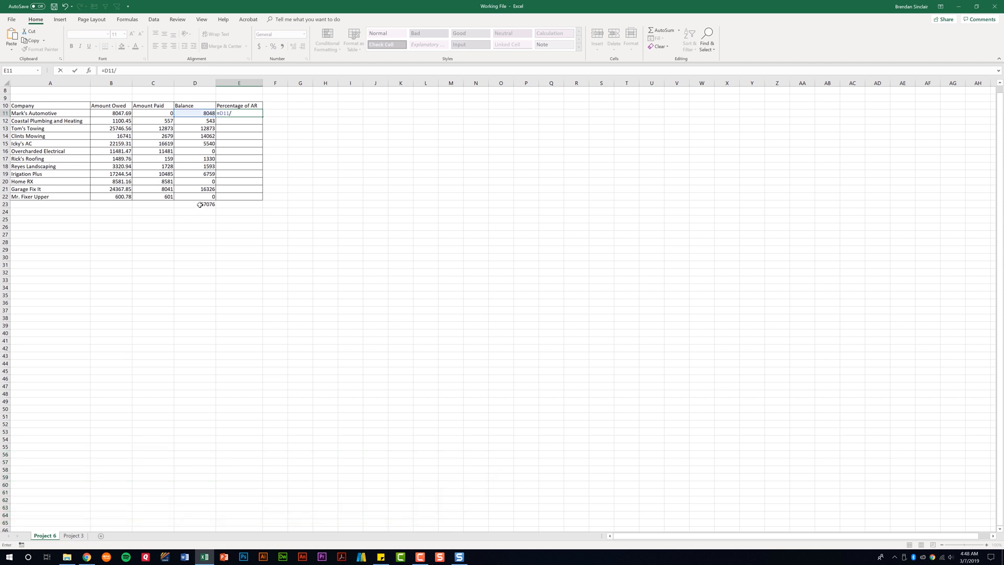
{"action": "left_click", "coordinate": [195, 204]}
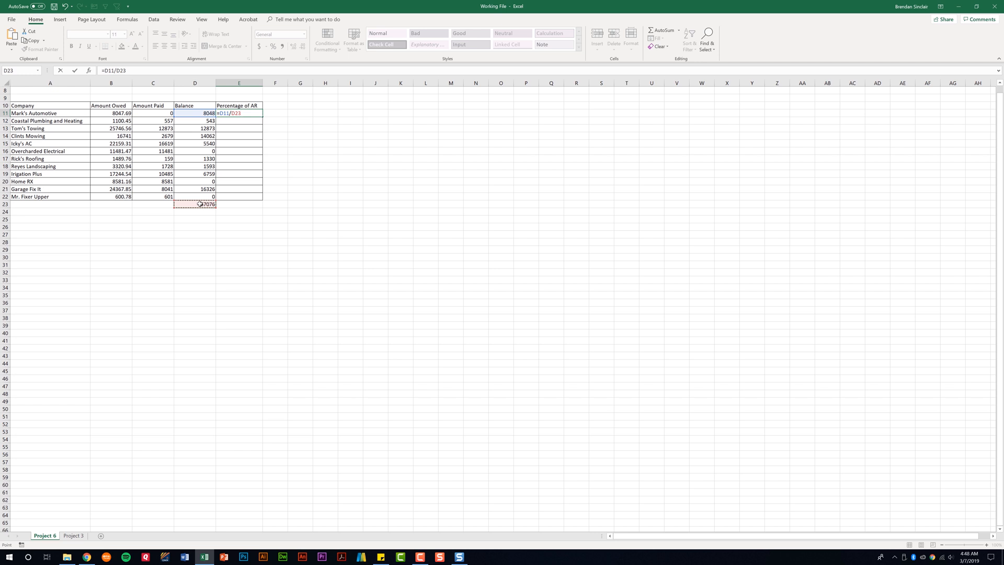
{"action": "key", "text": "Enter"}
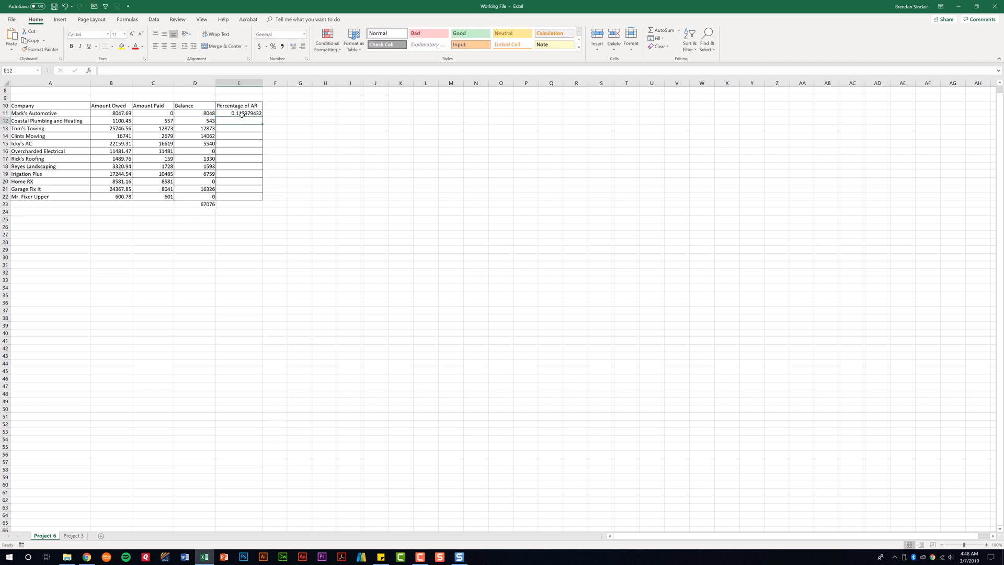
{"action": "left_click", "coordinate": [238, 113]}
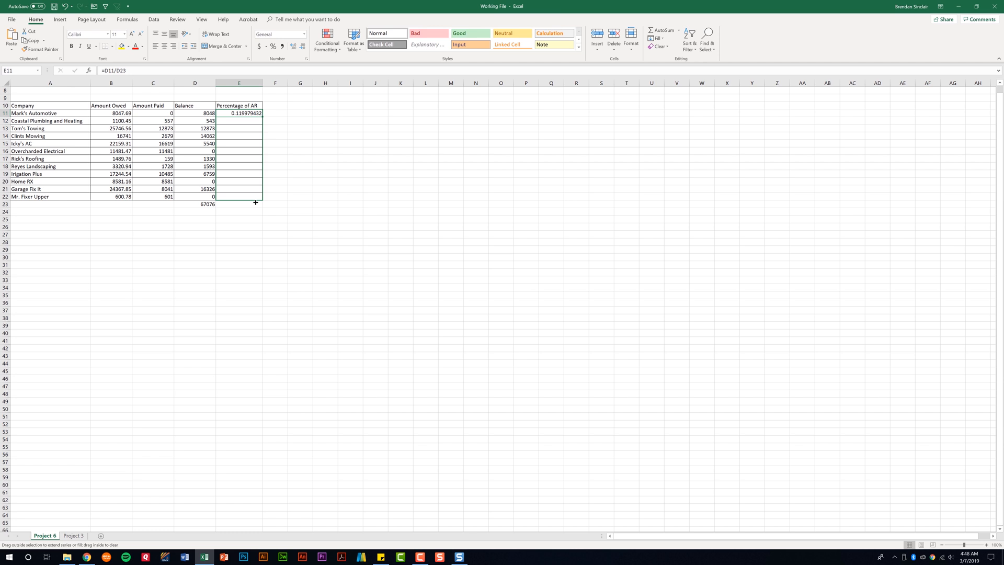
- Copy E11's percentage formula down to E22, producing #DIV/0! errors, and inspect E12
{"action": "left_click_drag", "start_coordinate": [255, 113], "coordinate": [255, 196]}
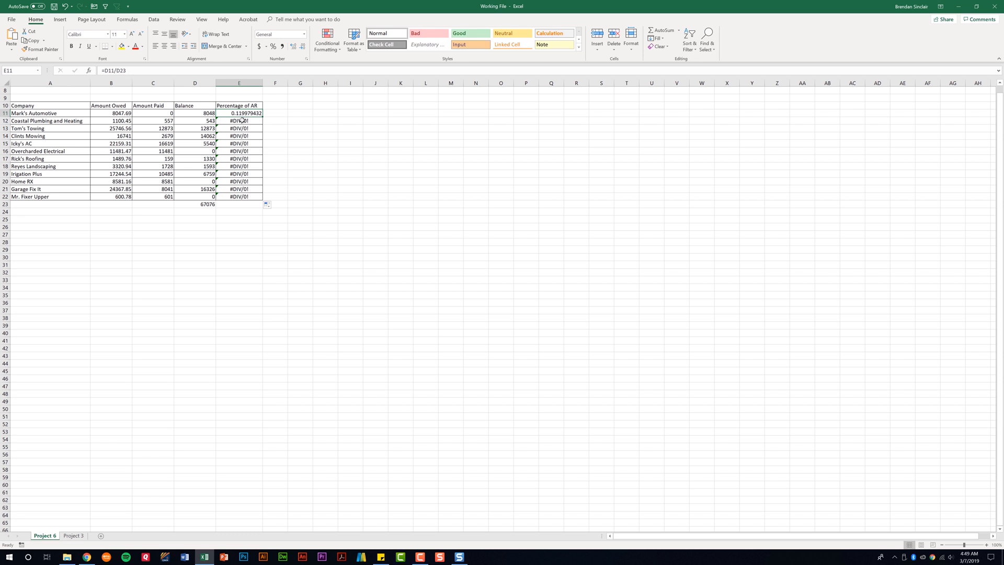
{"action": "left_click", "coordinate": [238, 121]}
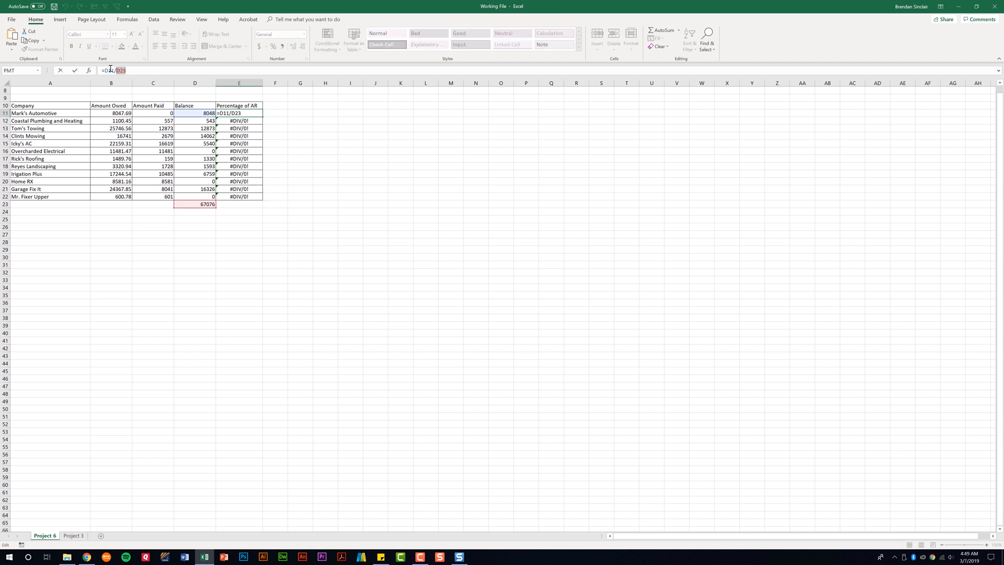
- Lock the total in E11 as $D$23 with F4 and commit the formula
{"action": "key", "text": "f4"}
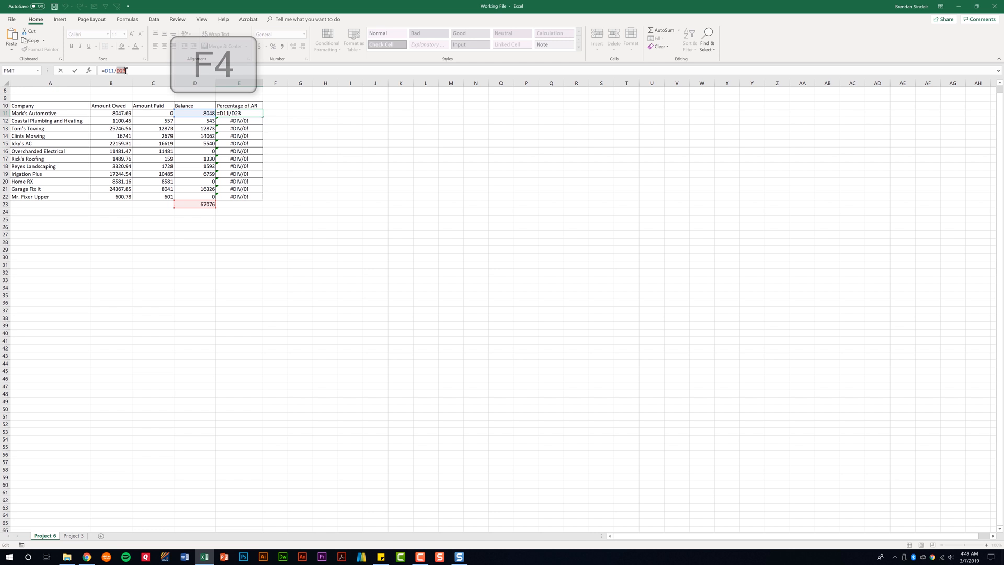
{"action": "key", "text": "f4"}
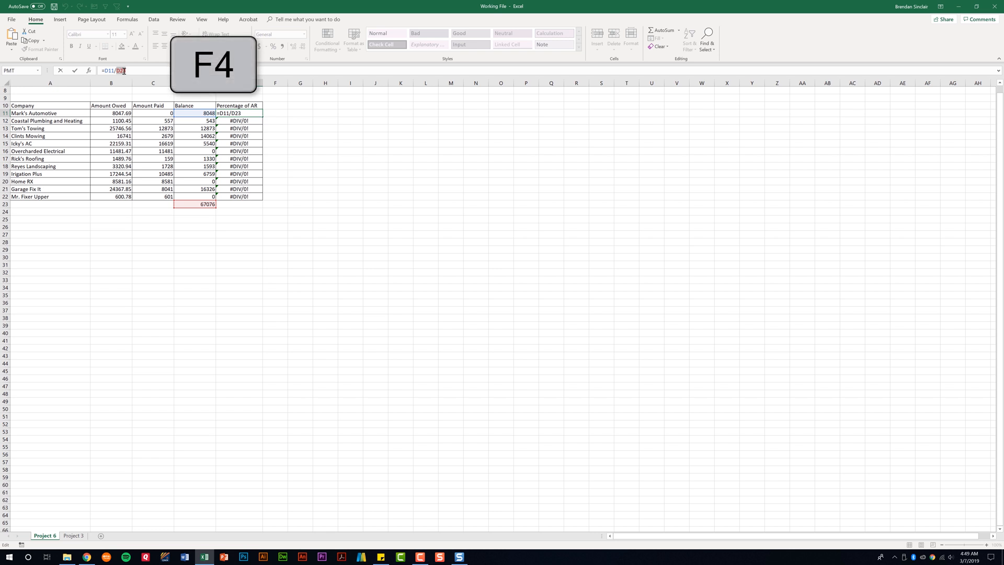
{"action": "key", "text": "f4"}
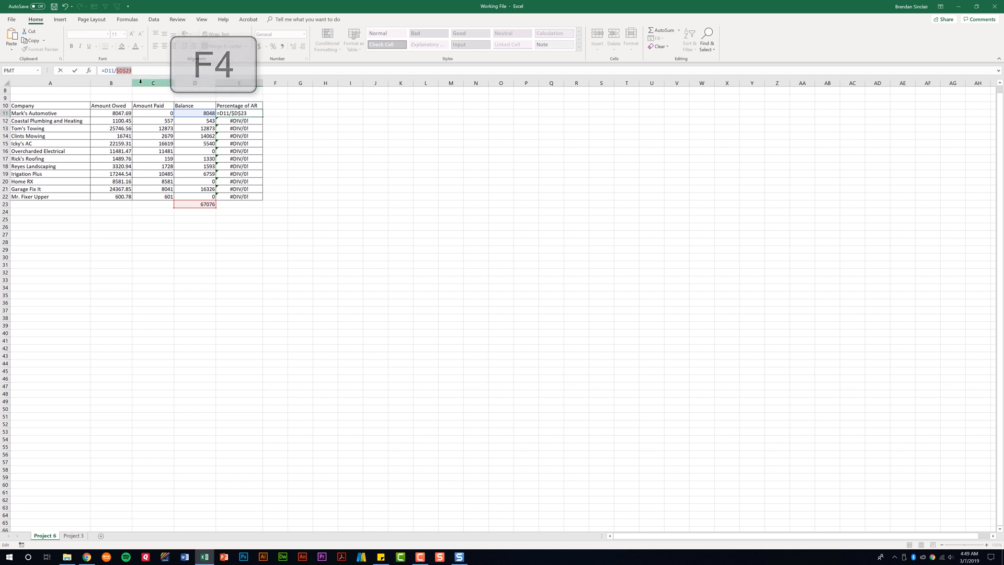
{"action": "key", "text": "f4"}
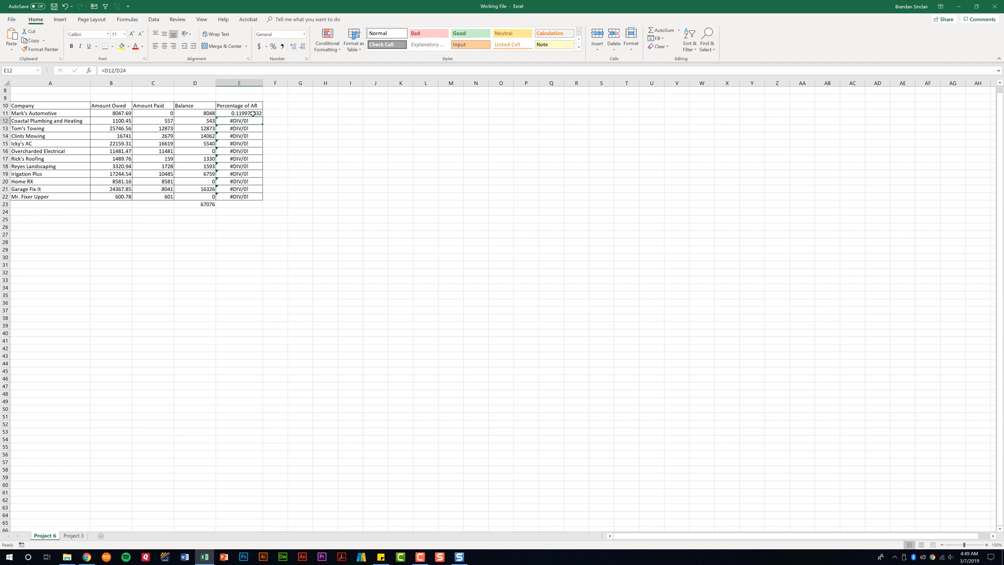
{"action": "left_click", "coordinate": [238, 113]}
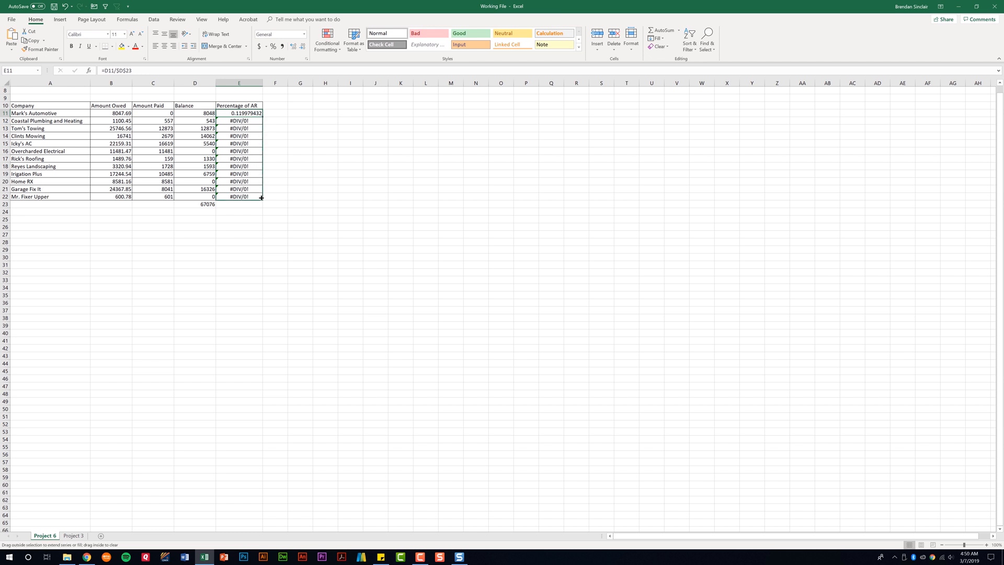
- Copy the $D$23 formula down to E22 and check E13, E16 and E17
{"action": "left_click_drag", "start_coordinate": [260, 113], "coordinate": [238, 197]}
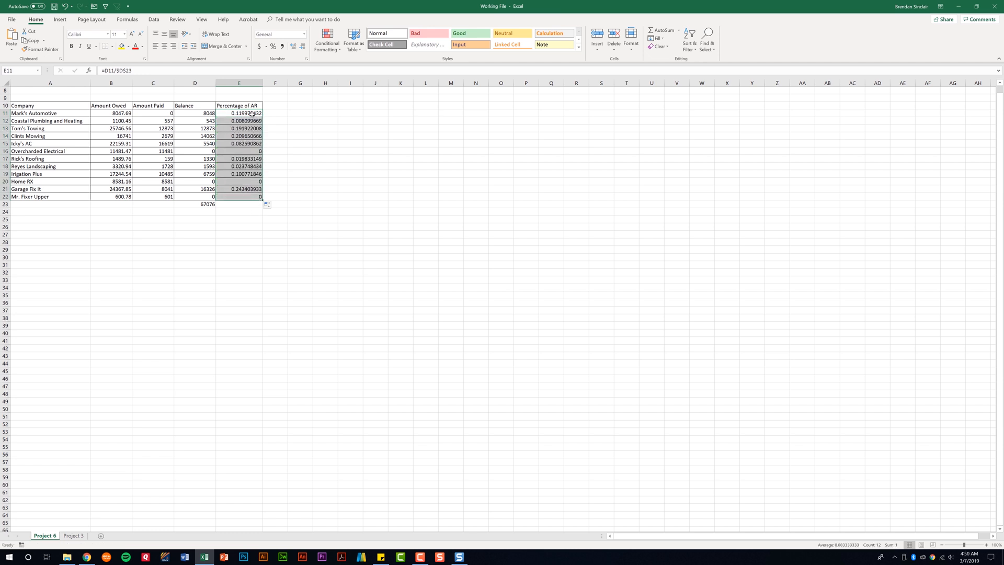
{"action": "left_click", "coordinate": [239, 127]}
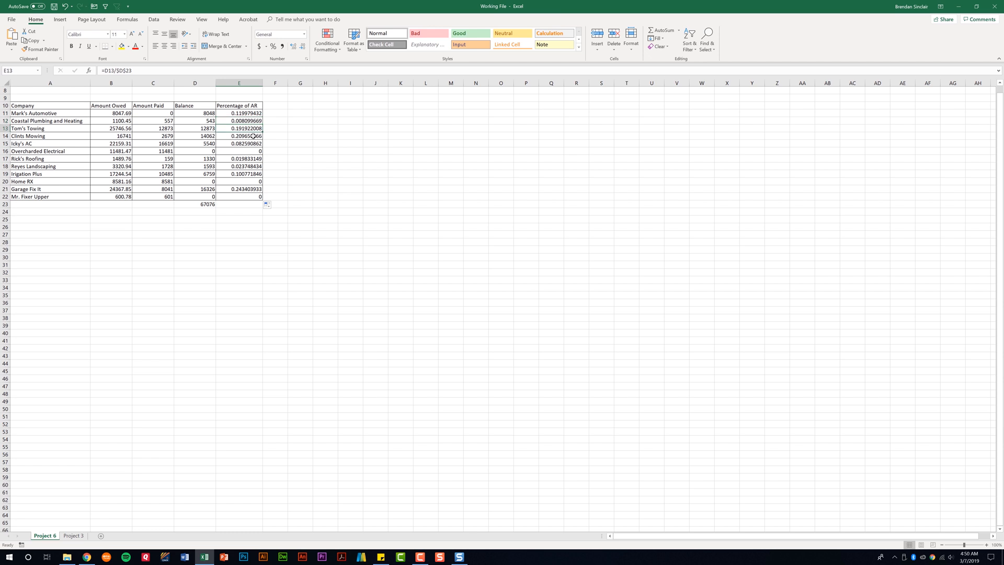
{"action": "left_click", "coordinate": [238, 150]}
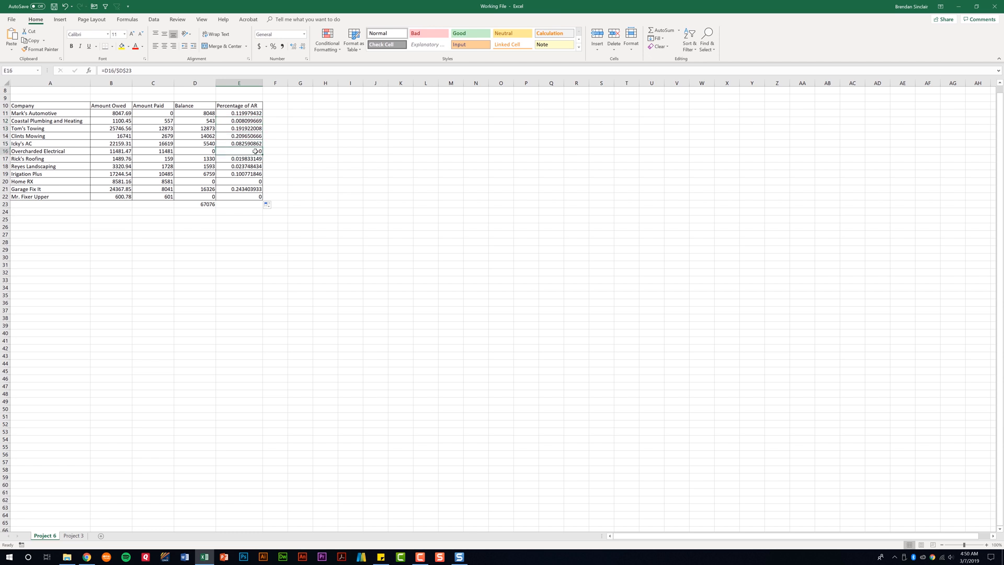
{"action": "left_click", "coordinate": [238, 158]}
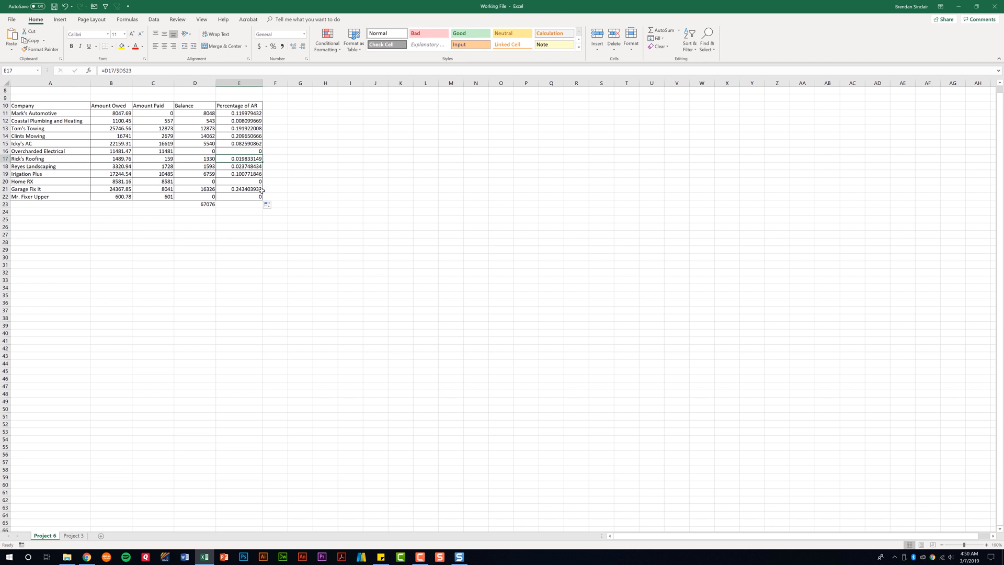
{"action": "mouse_move", "coordinate": [117, 475]}
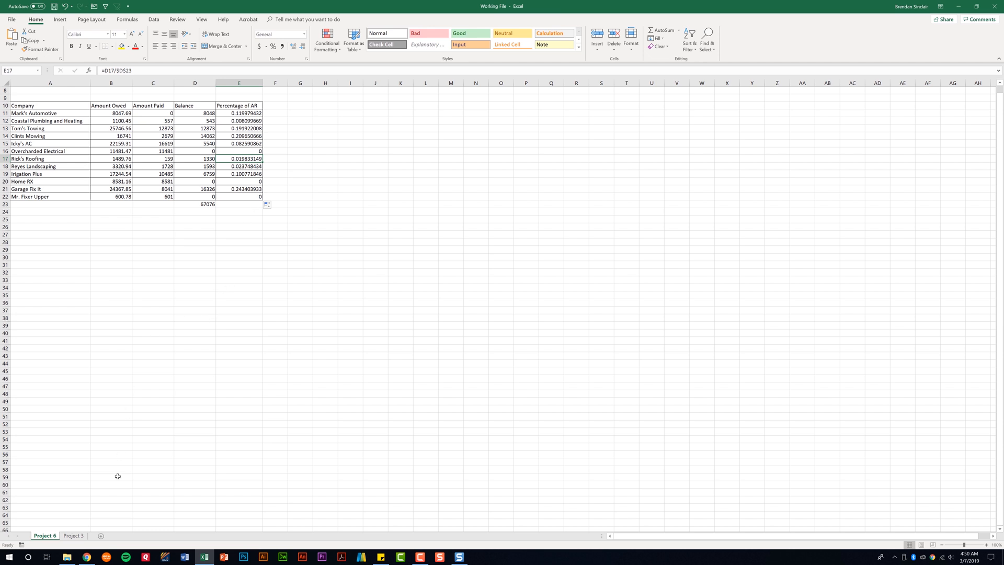
- Switch to the Project 3 sheet with the Food Truck Sales table
{"action": "left_click", "coordinate": [74, 535]}
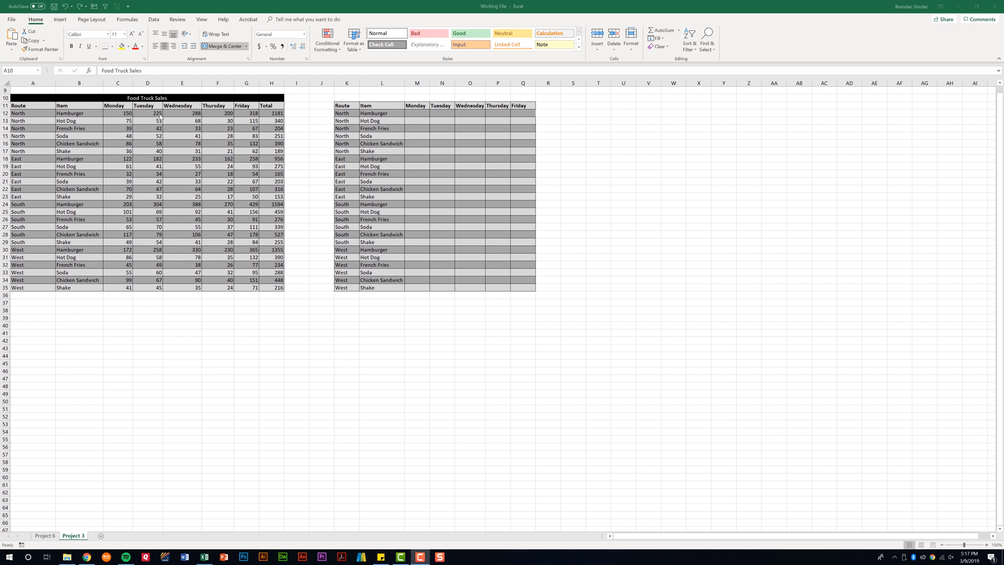
{"action": "mouse_move", "coordinate": [112, 116]}
{"action": "type", "text": "="}
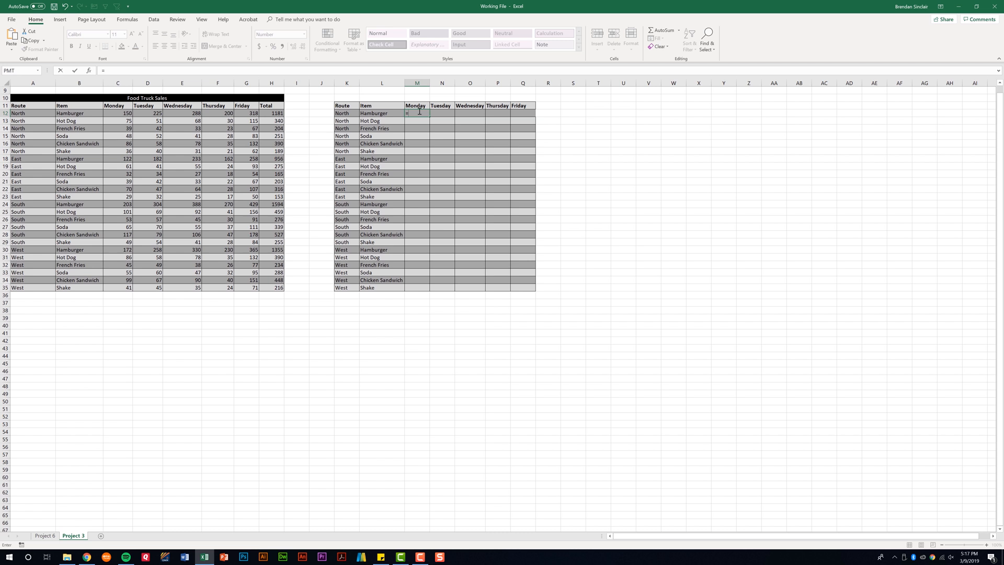
- Enter =C12/$H$12 in M12 and copy it across to Friday in Q12
{"action": "left_click", "coordinate": [119, 112]}
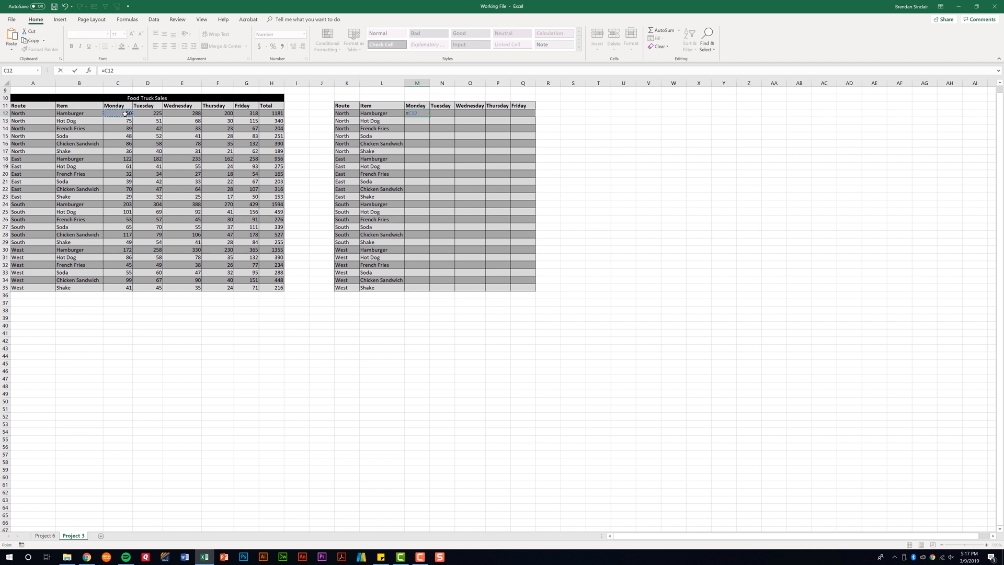
{"action": "type", "text": "/"}
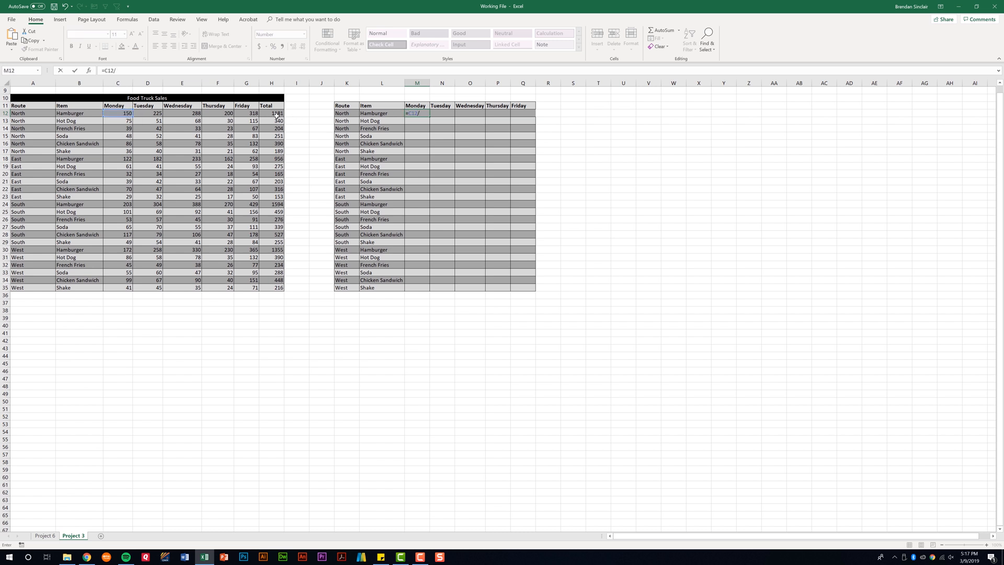
{"action": "left_click", "coordinate": [271, 113]}
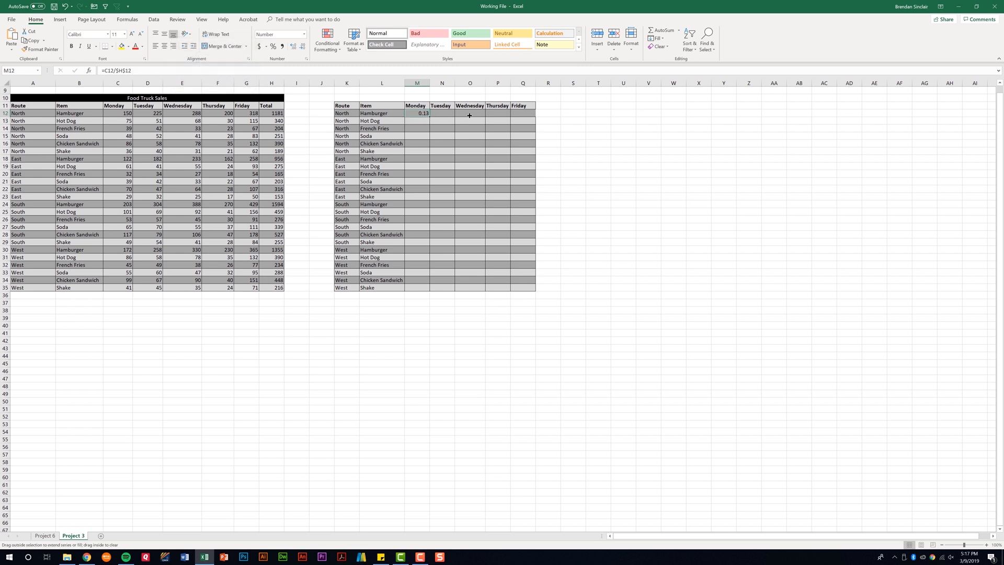
{"action": "left_click_drag", "start_coordinate": [416, 113], "coordinate": [523, 113]}
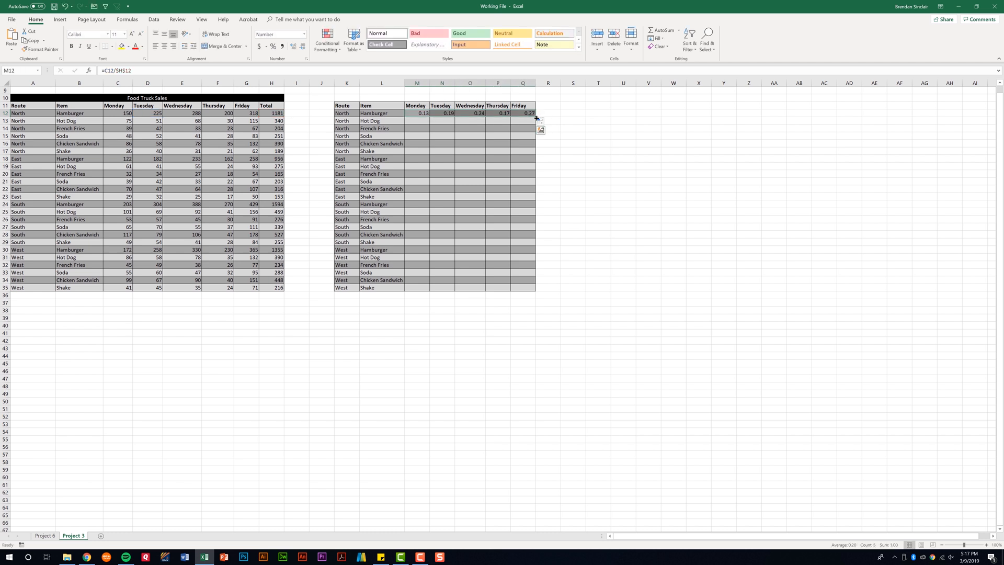
{"action": "left_click_drag", "start_coordinate": [537, 116], "coordinate": [536, 292]}
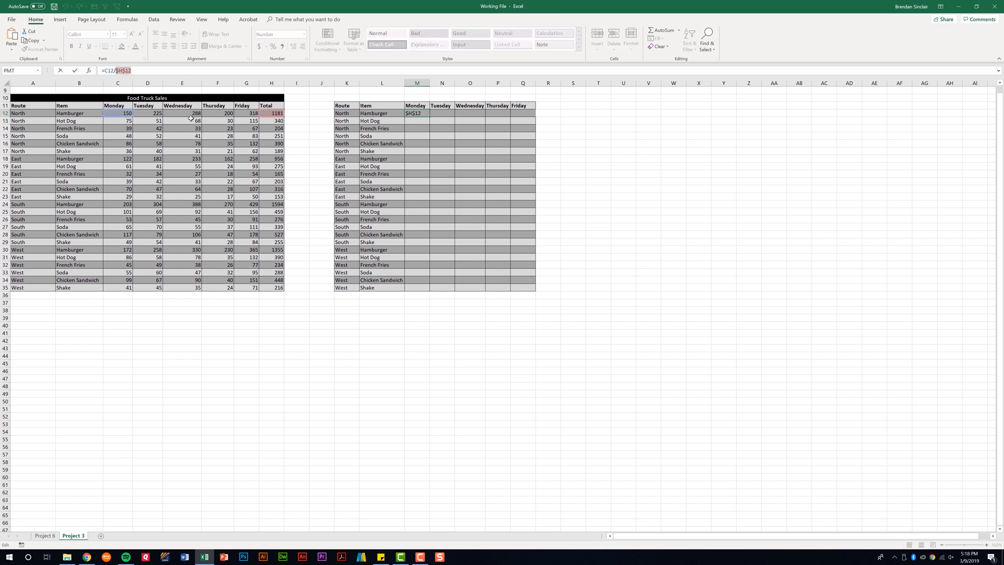
- Cycle F4 so the Monday share formula divides by the mixed reference $H12
{"action": "key", "text": "f4"}
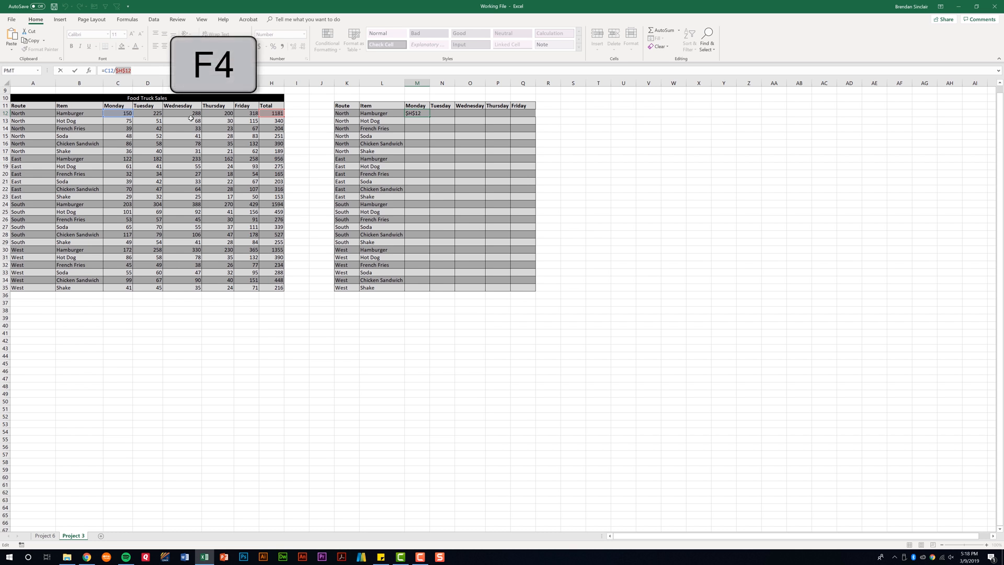
{"action": "key", "text": "f4"}
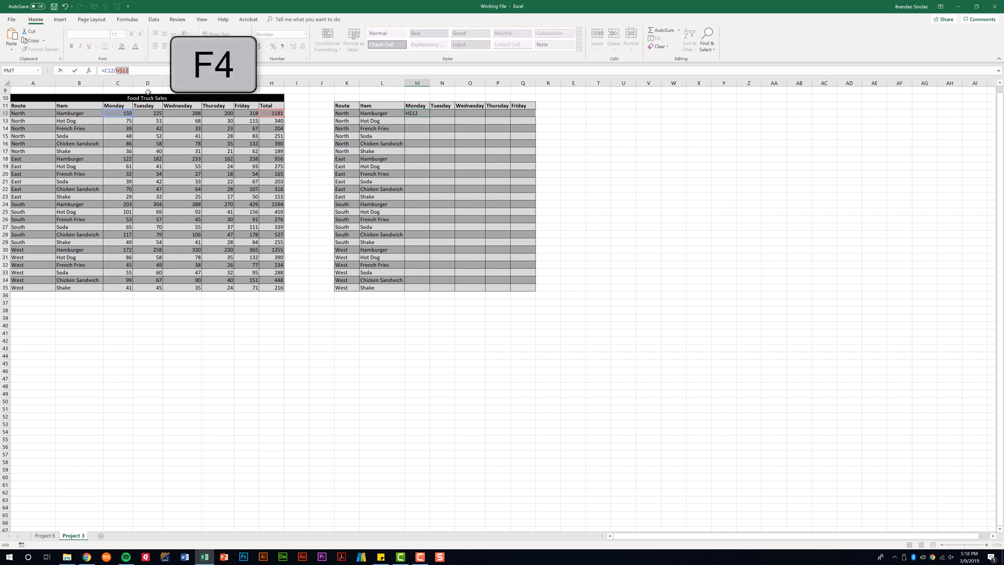
{"action": "key", "text": "f4"}
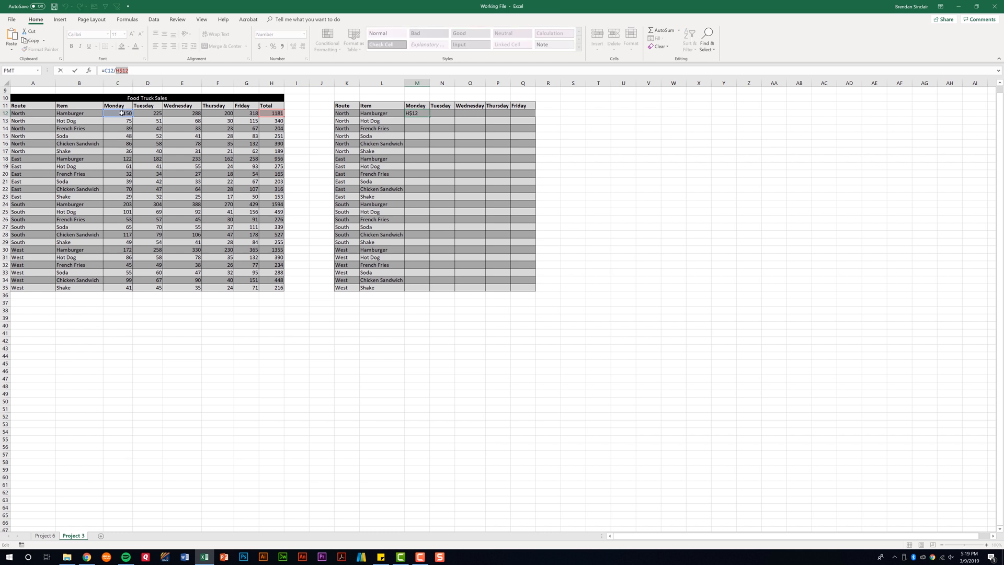
- Commit the $H12 share formula and fill Hamburger's row across M12:Q12 (0.13, 0.19, 0.24, 0.17, 0.27)
{"action": "key", "text": "f4"}
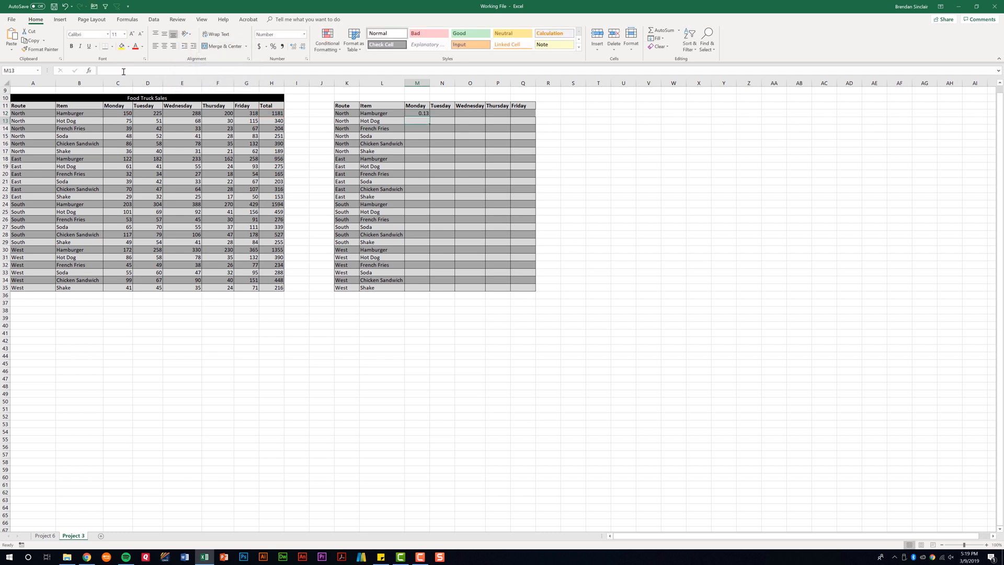
{"action": "left_click", "coordinate": [416, 113]}
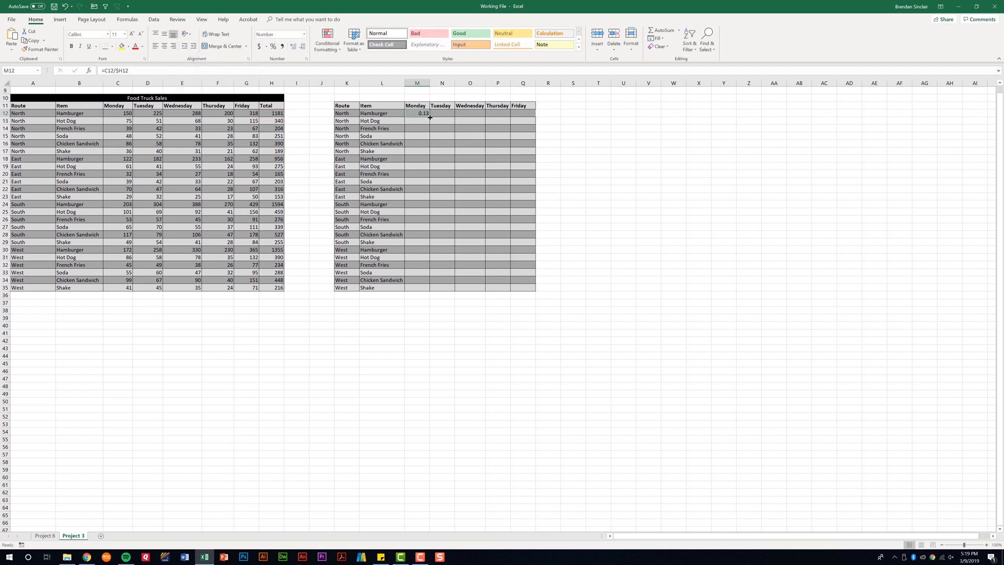
{"action": "left_click_drag", "start_coordinate": [423, 113], "coordinate": [523, 113]}
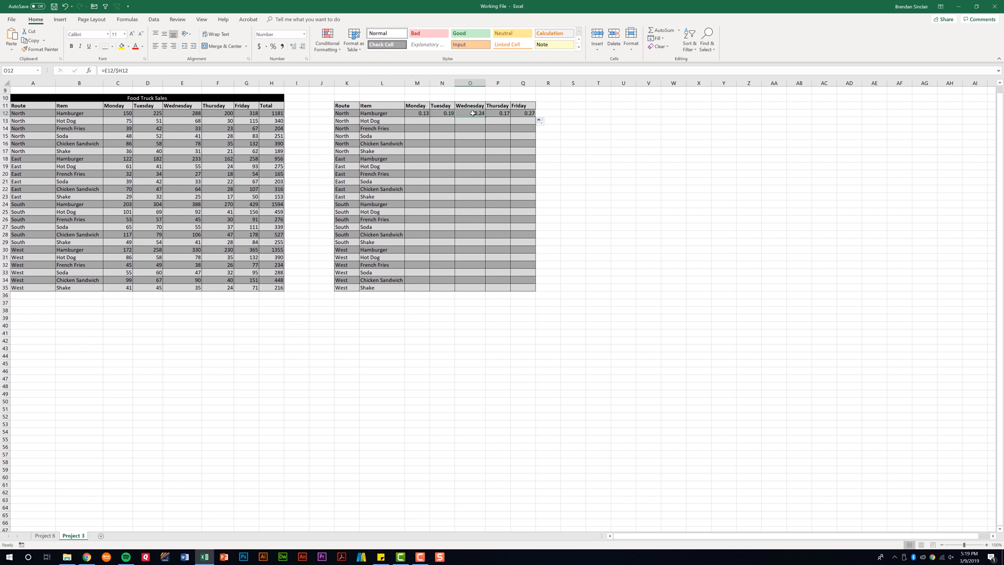
{"action": "double_click", "coordinate": [469, 113]}
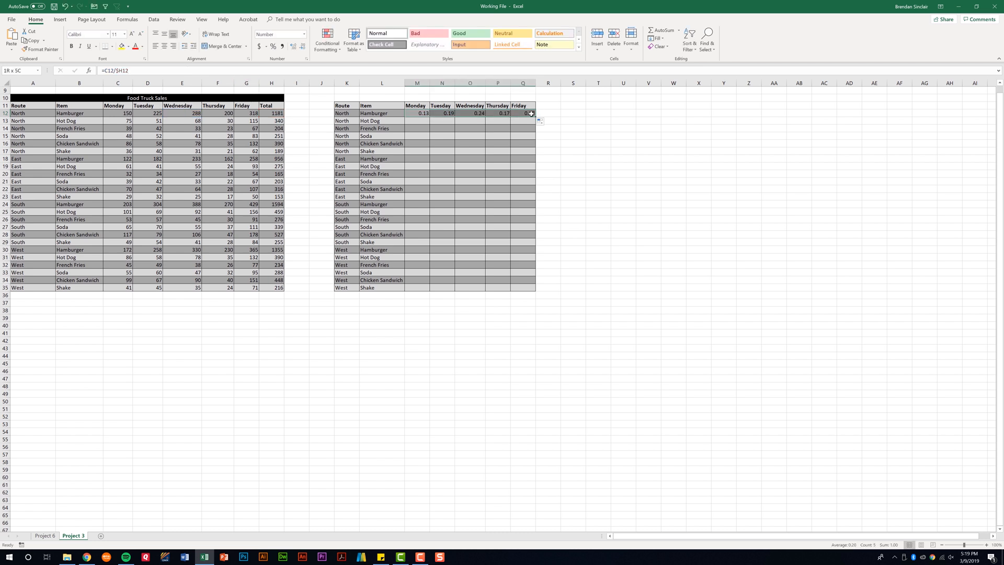
- Fill M12:Q12 down to row 35 and verify East Hot Dog's Tuesday share formula in N19
{"action": "left_click_drag", "start_coordinate": [530, 113], "coordinate": [530, 287]}
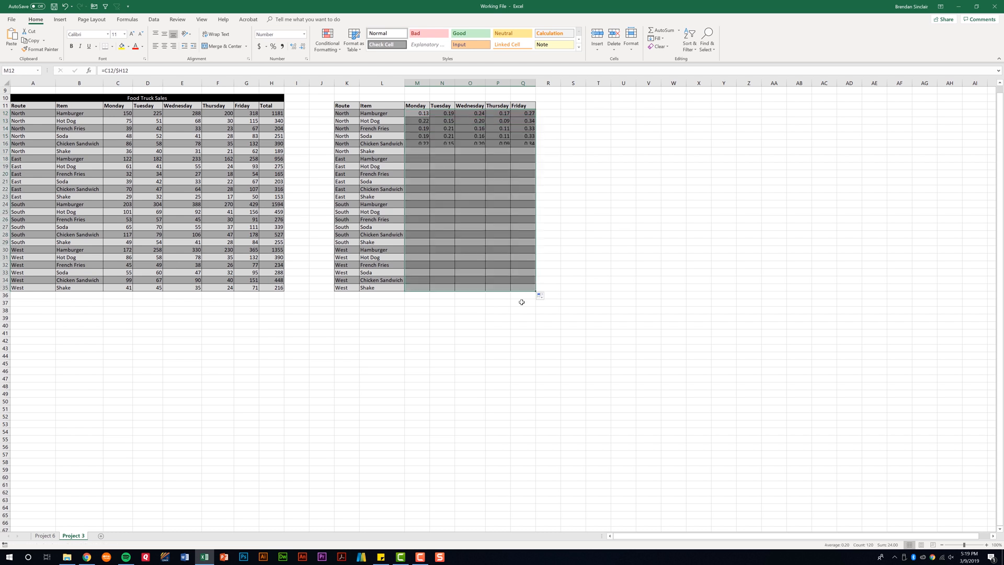
{"action": "left_click", "coordinate": [540, 296]}
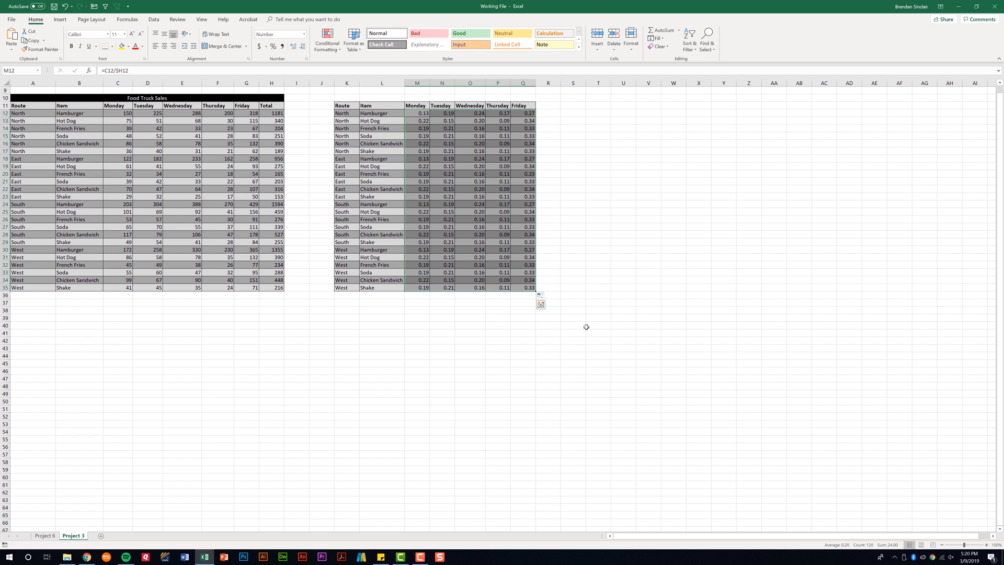
{"action": "left_click", "coordinate": [441, 166]}
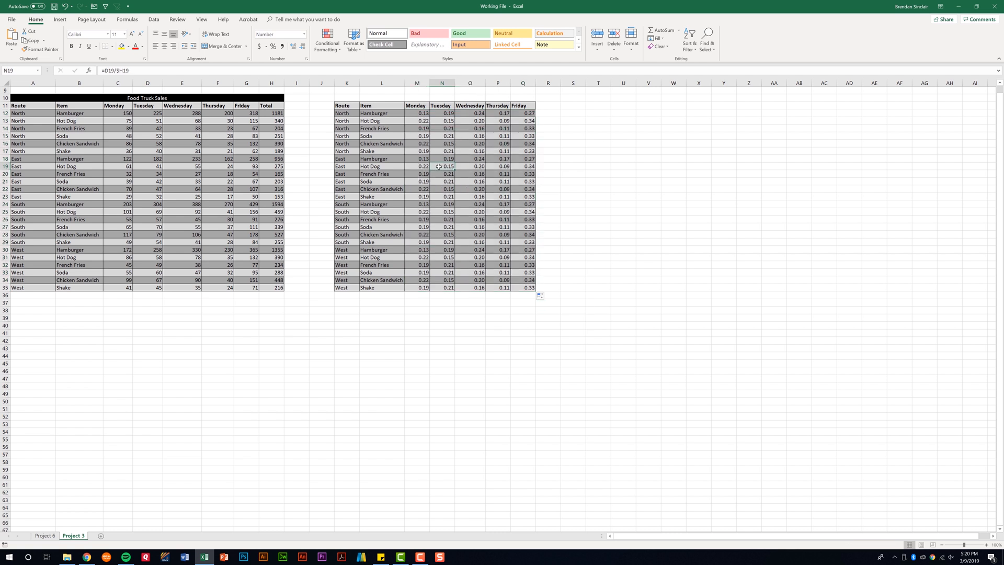
{"action": "mouse_move", "coordinate": [191, 72]}
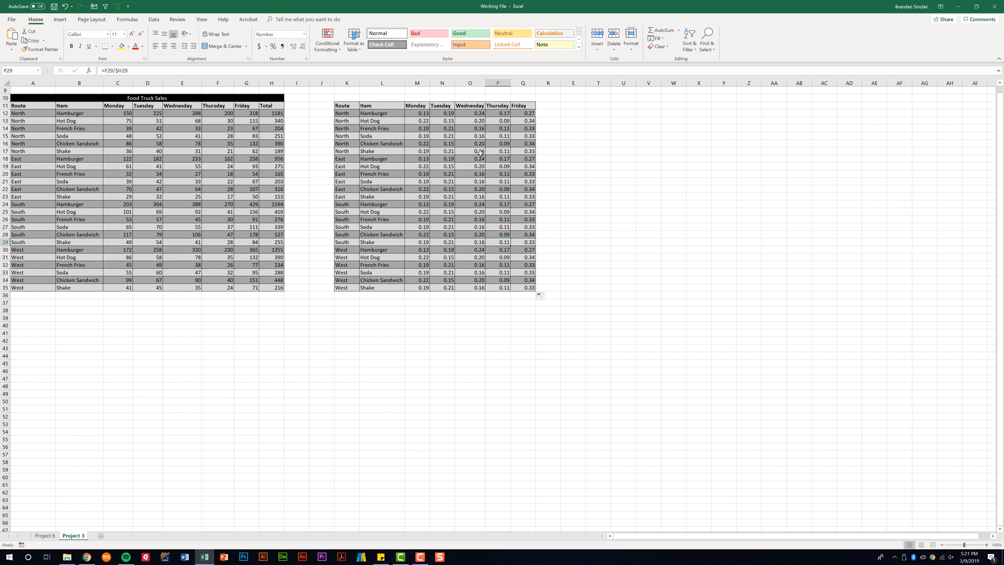
{"action": "mouse_move", "coordinate": [484, 150]}
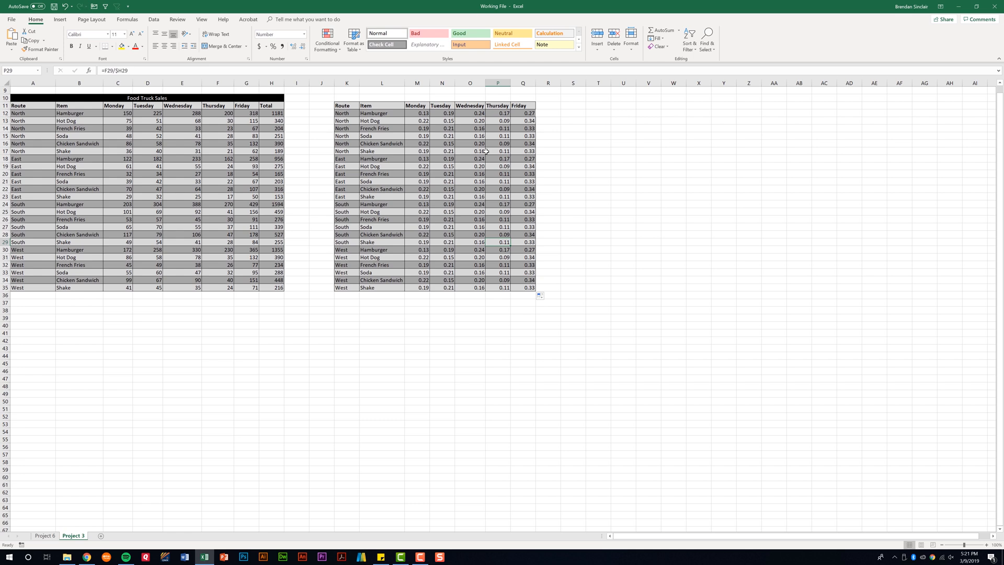